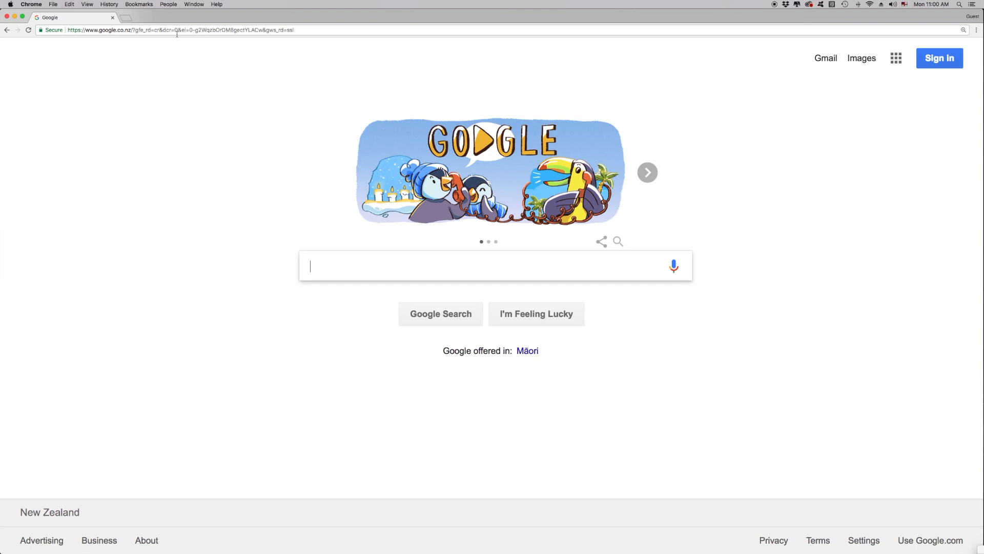
- Enter the router address 192.168.1.254 in Chrome's address bar
{"action": "type", "text": "1"}
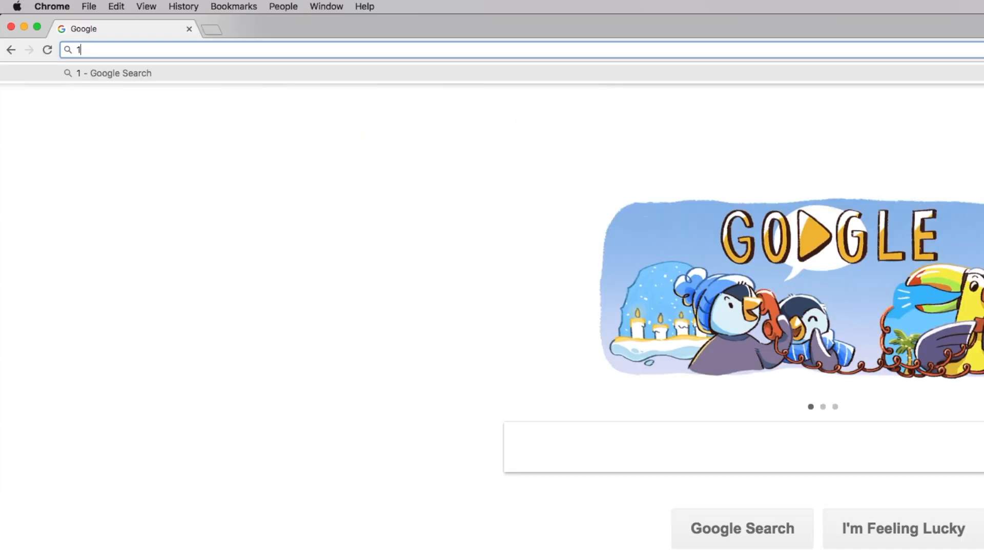
{"action": "type", "text": "92.168.1.254"}
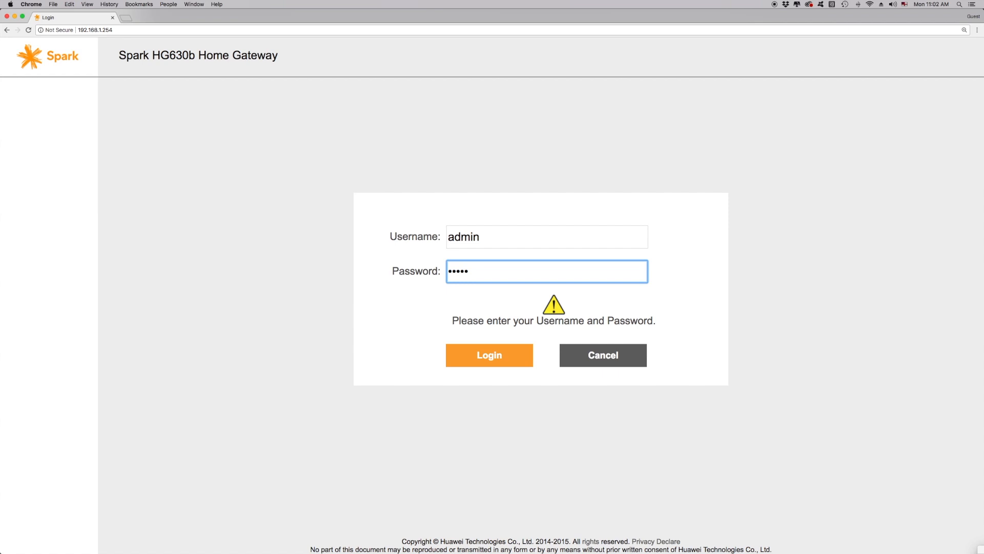
- Log in to the gateway and skip the default-password change by submitting and dismissing the alert
{"action": "left_click", "coordinate": [489, 354]}
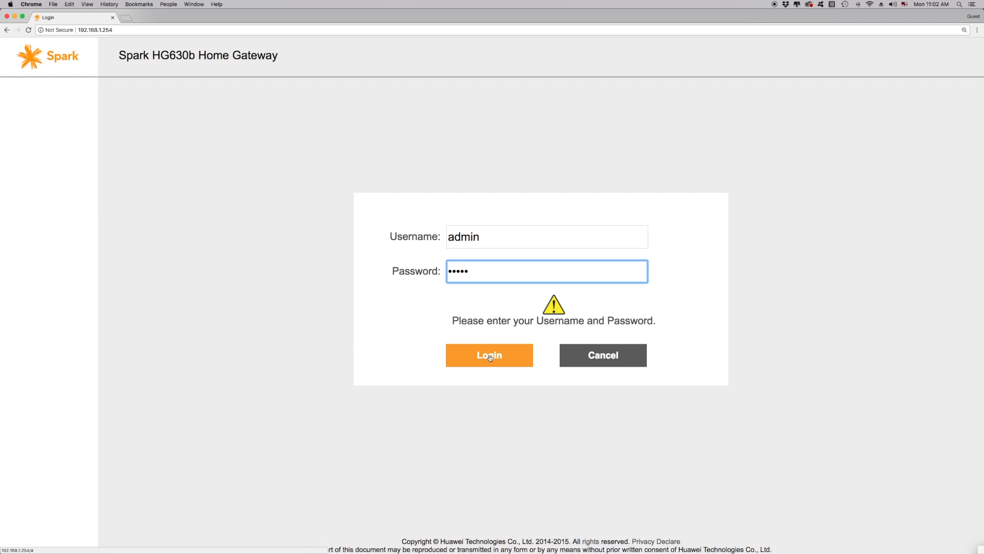
{"action": "left_click", "coordinate": [489, 354]}
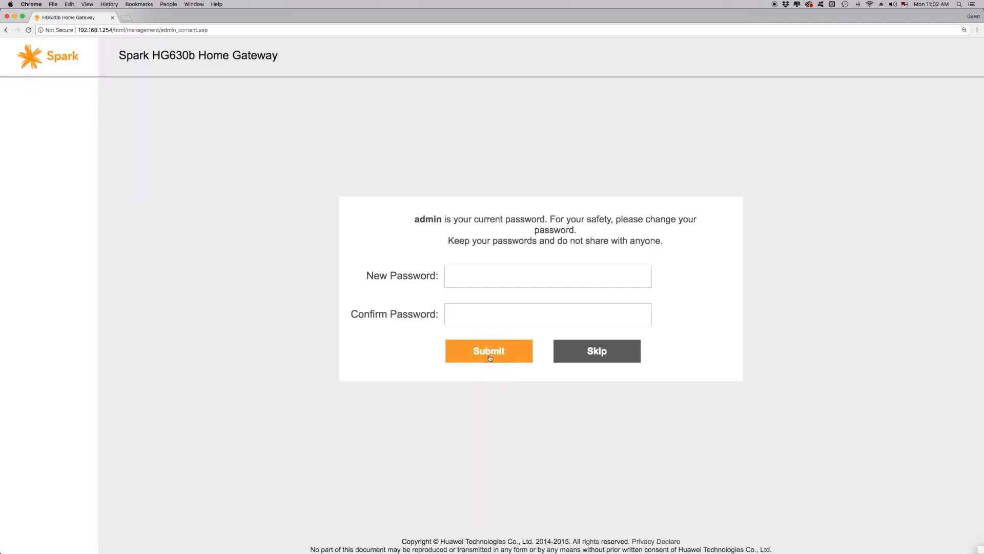
{"action": "left_click", "coordinate": [488, 350]}
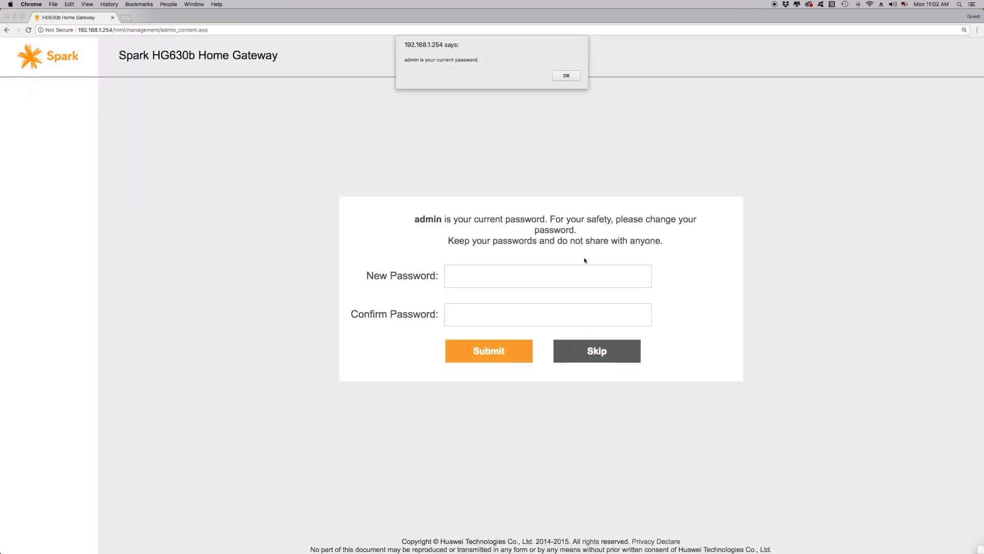
{"action": "left_click", "coordinate": [565, 76]}
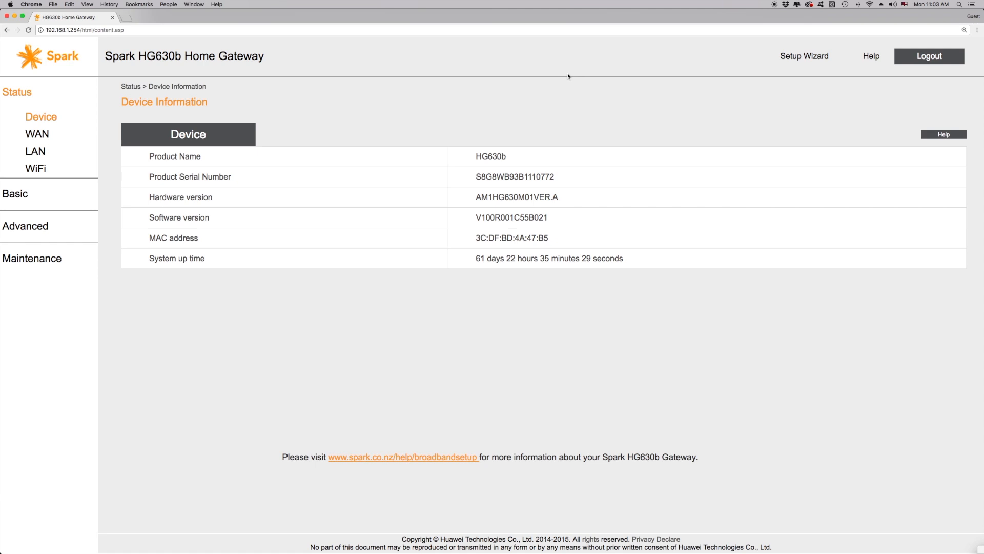
- Set the Basic WiFi channel to 5 and submit the wireless settings
{"action": "left_click", "coordinate": [35, 201]}
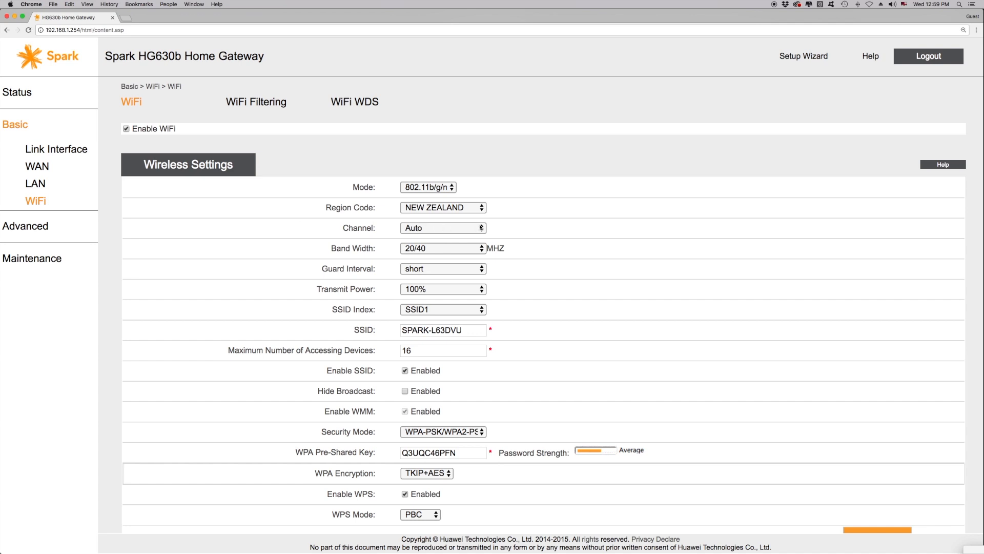
{"action": "left_click", "coordinate": [442, 227]}
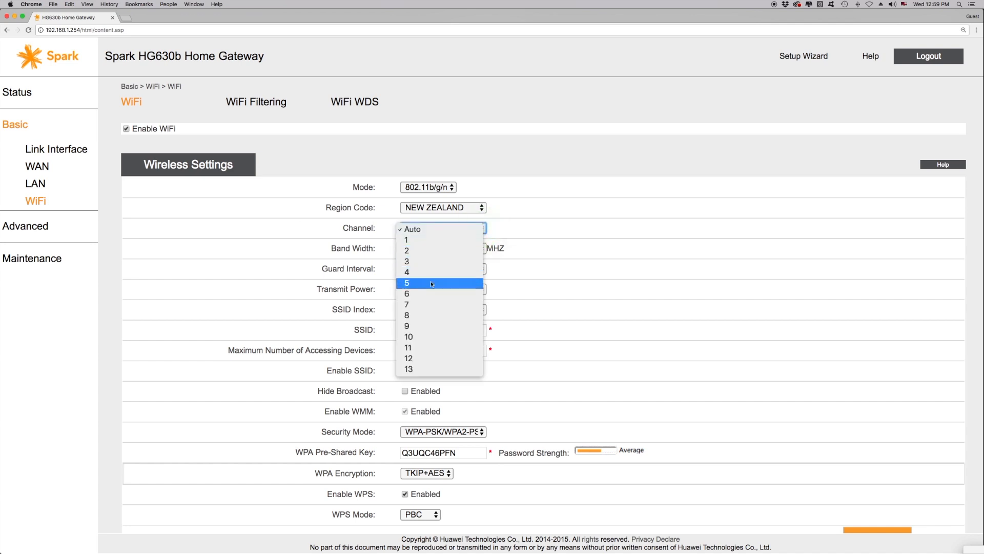
{"action": "left_click", "coordinate": [406, 283]}
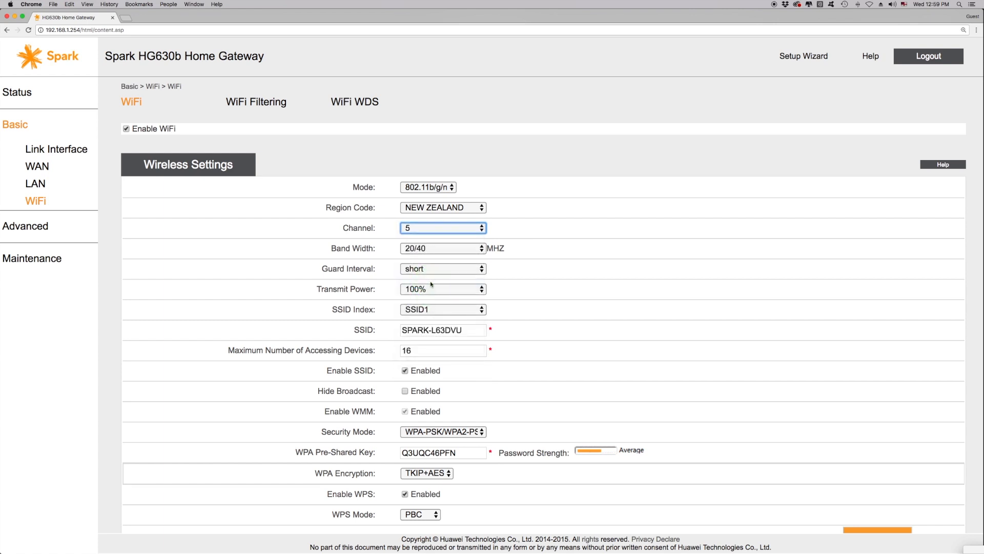
{"action": "scroll", "scroll_direction": "down", "scroll_amount": 3}
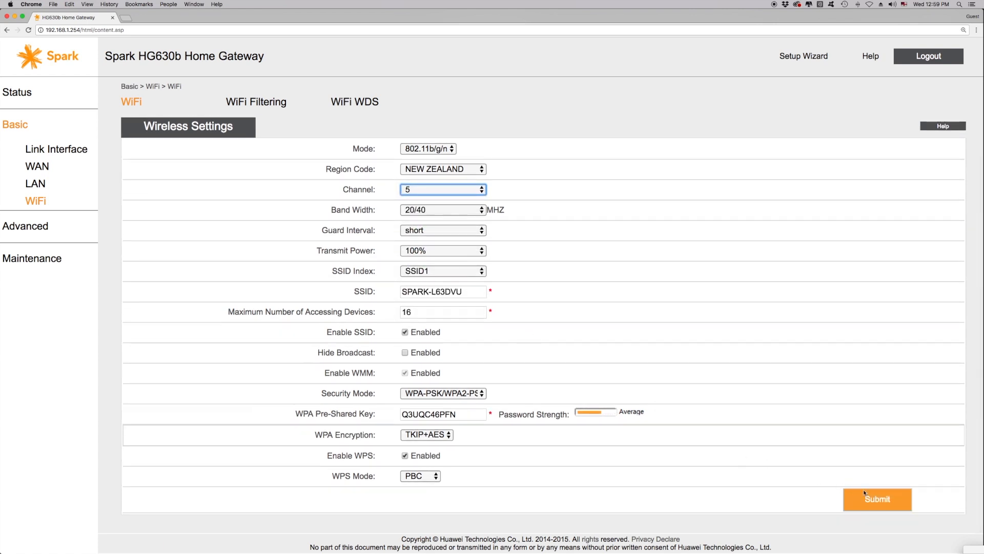
{"action": "left_click", "coordinate": [876, 499]}
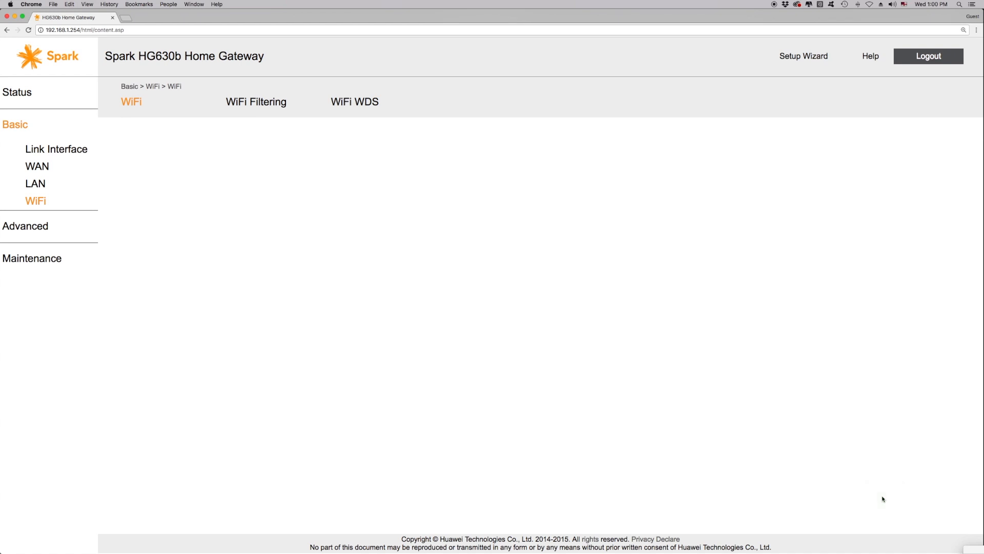